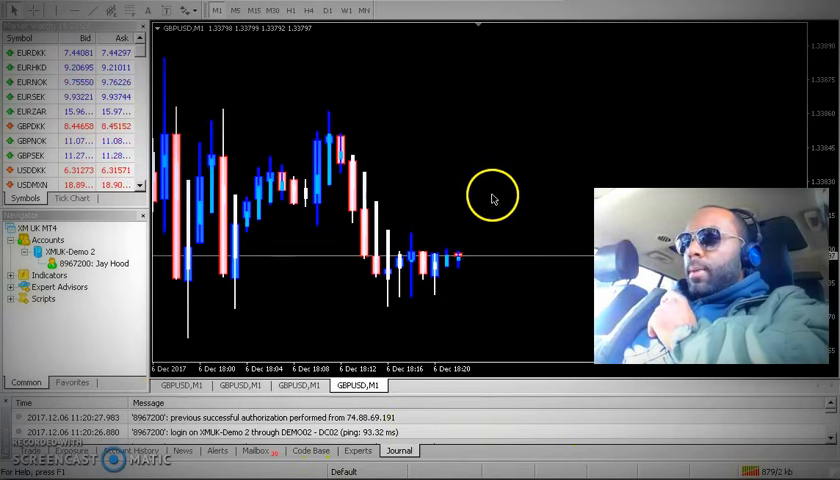
mouse_move(506, 138)
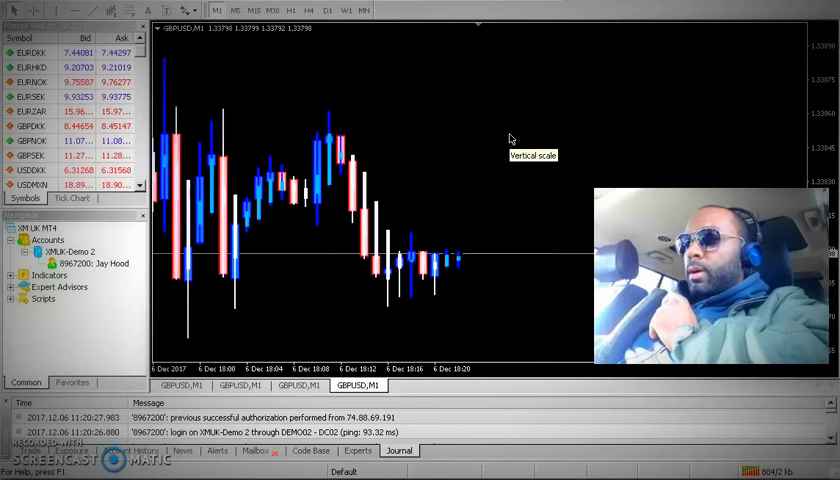
mouse_move(444, 104)
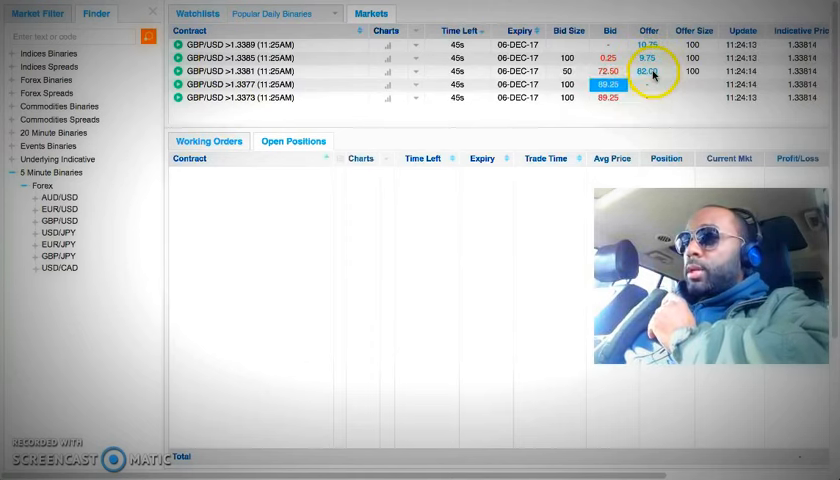
Switch from the Nadex GBP/USD 5-minute strike list back to the MetaTrader 4 chart.
click(652, 72)
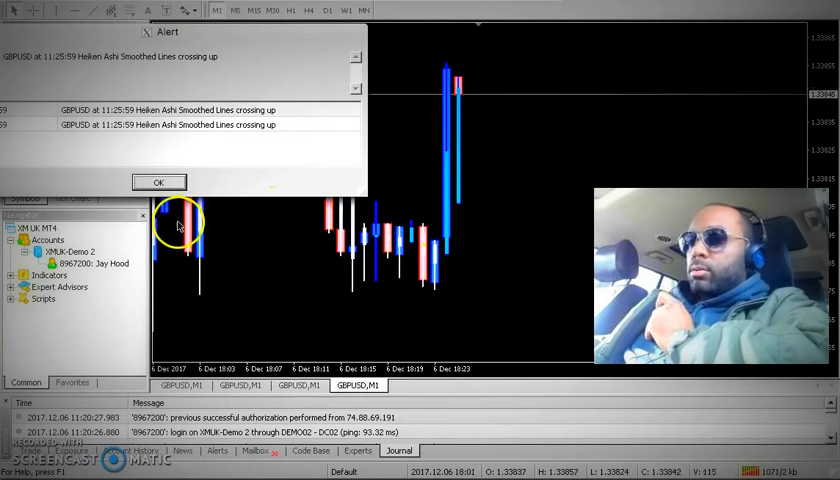
Dismiss the Heiken Ashi crossing-up alert and check the latest bullish candle's price details.
click(160, 182)
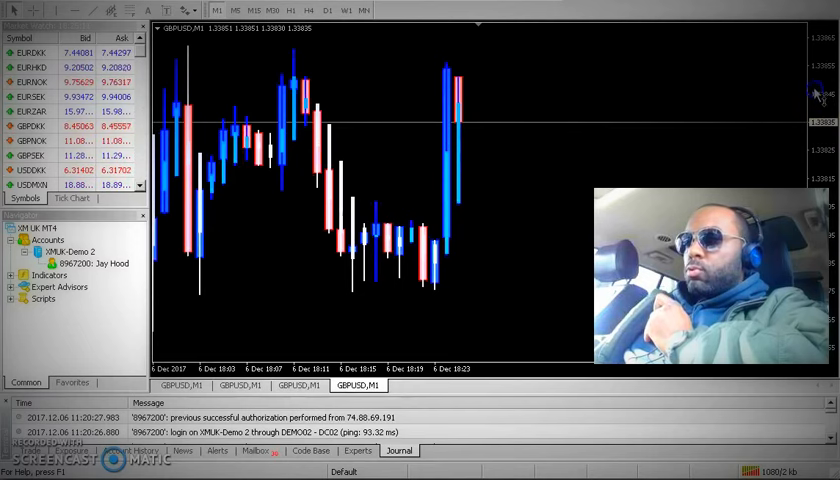
click(456, 136)
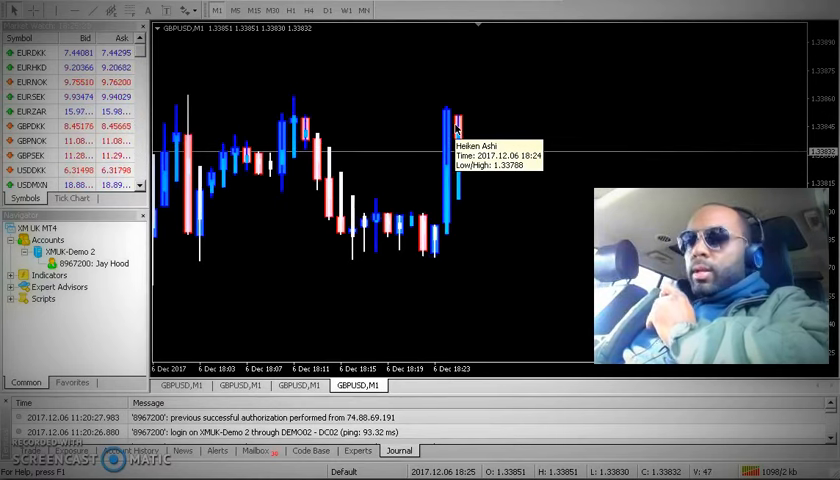
mouse_move(360, 104)
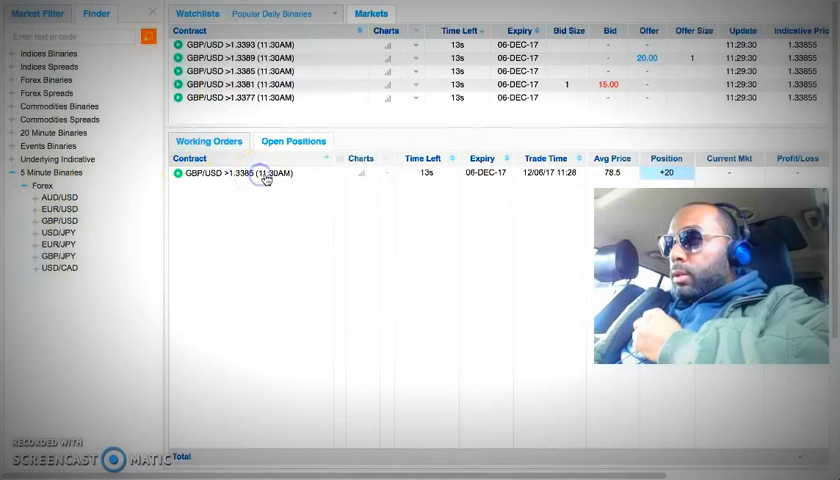
Bring up the sell ticket for the open GBP/USD >1.3385 (11:30AM) position, 20 contracts at 78.75.
click(264, 172)
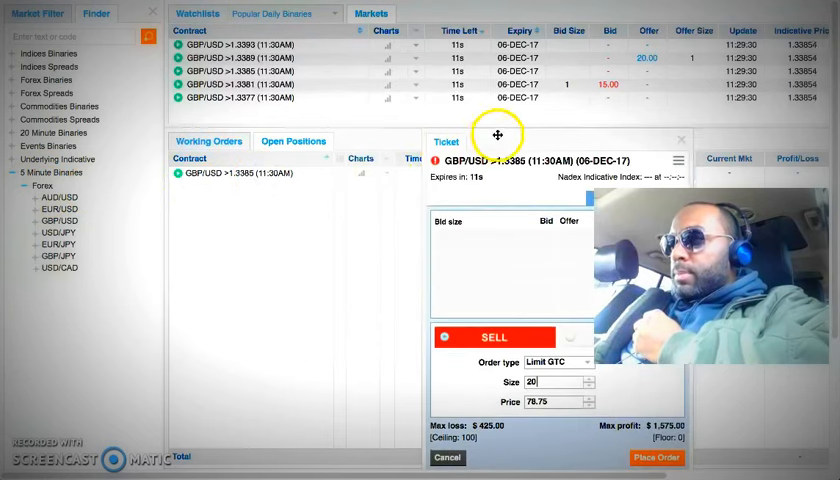
drag(496, 136, 234, 106)
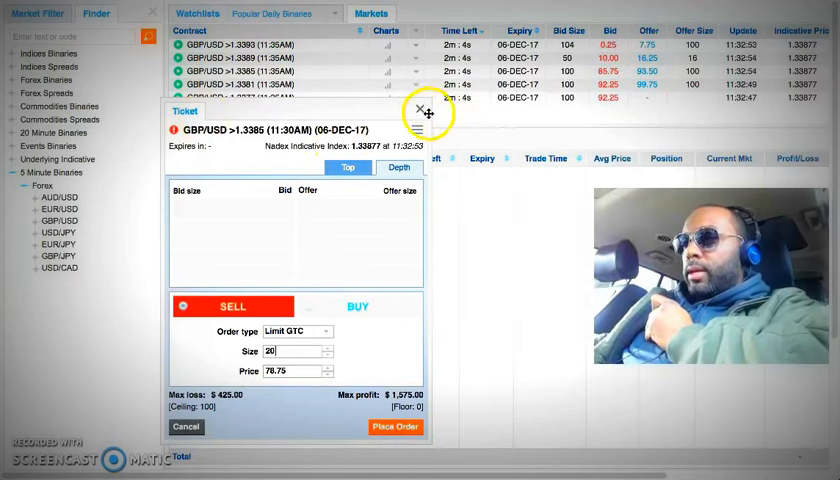
Capture a screenshot from selection of the GBP/USD >1.3385 ticket and open positions.
click(420, 110)
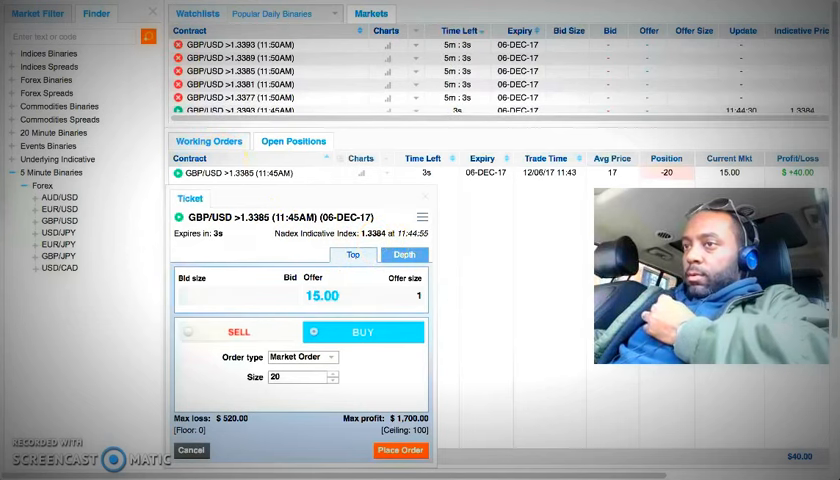
click(40, 154)
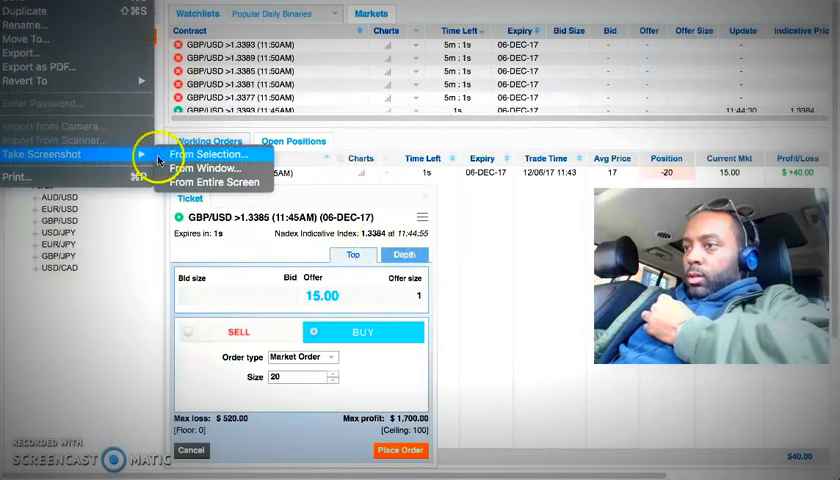
click(212, 154)
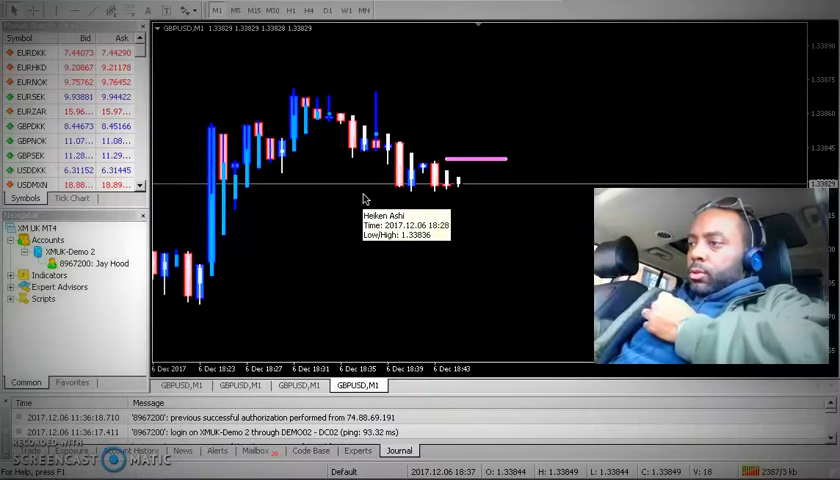
Choose the Arrow Up marker from the toolbar's arrow list for the GBP/USD chart.
click(178, 14)
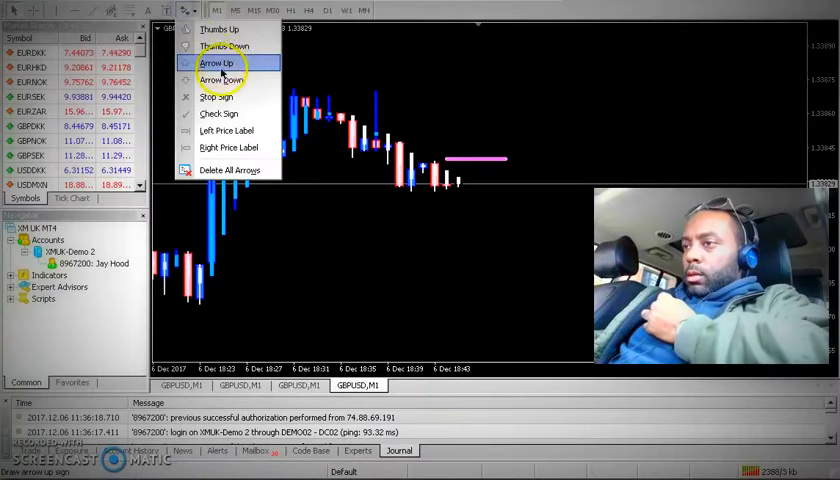
click(222, 64)
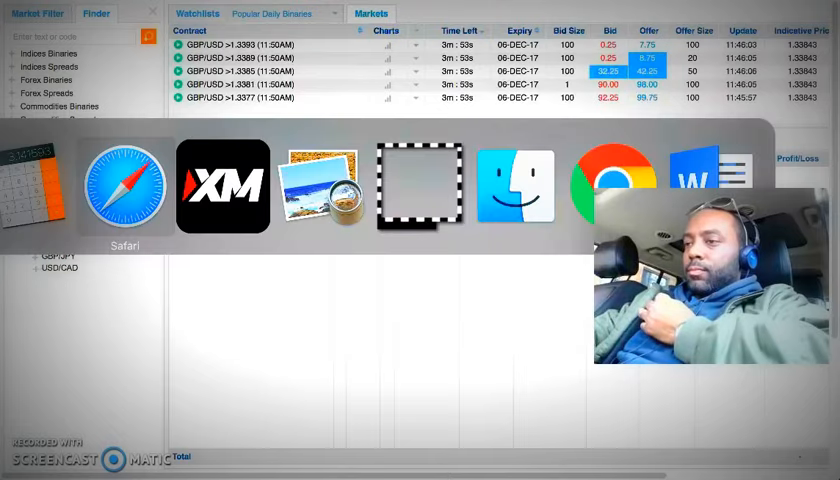
Select the arrow marker and drag it beside the latest candles at the pink price line.
click(222, 188)
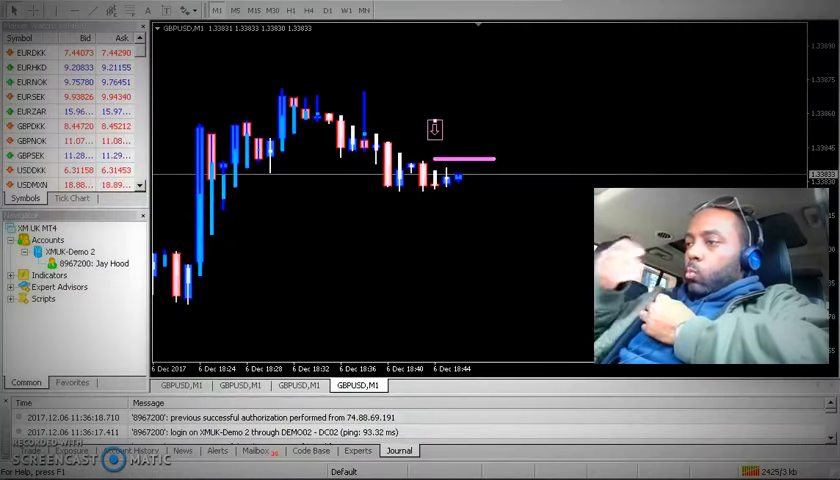
right_click(430, 132)
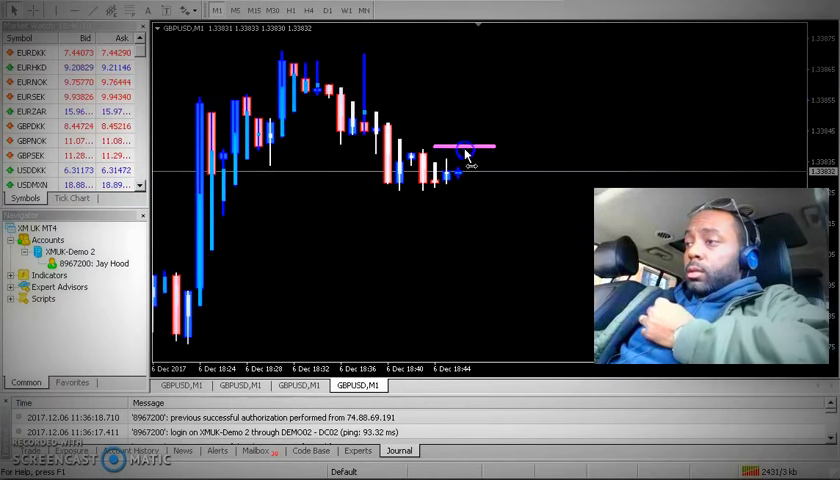
drag(464, 150, 500, 200)
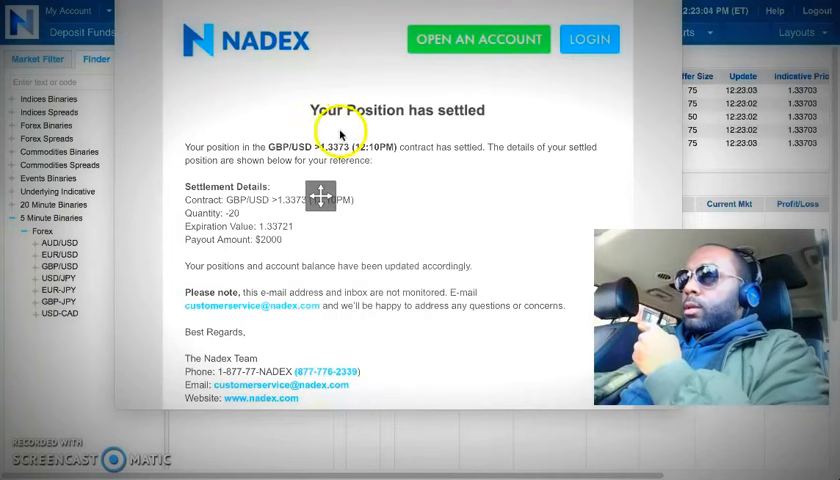
mouse_move(364, 156)
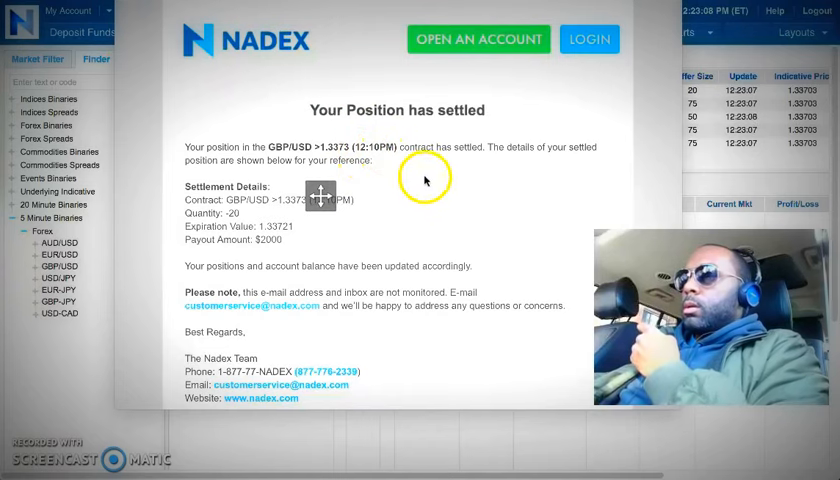
mouse_move(284, 250)
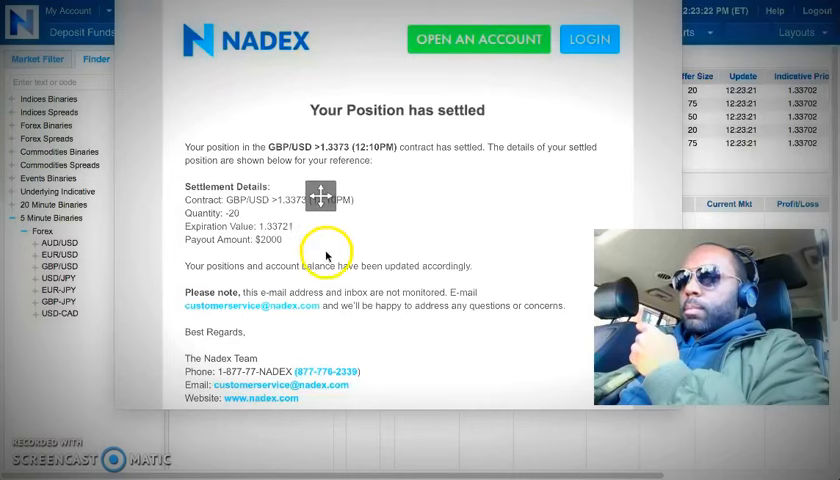
mouse_move(400, 178)
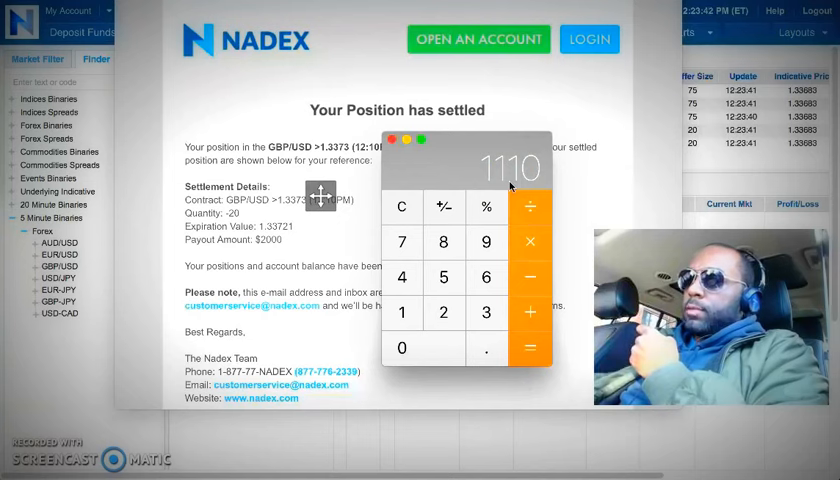
Clear the 1110 result with AC and quit Calculator.
click(400, 208)
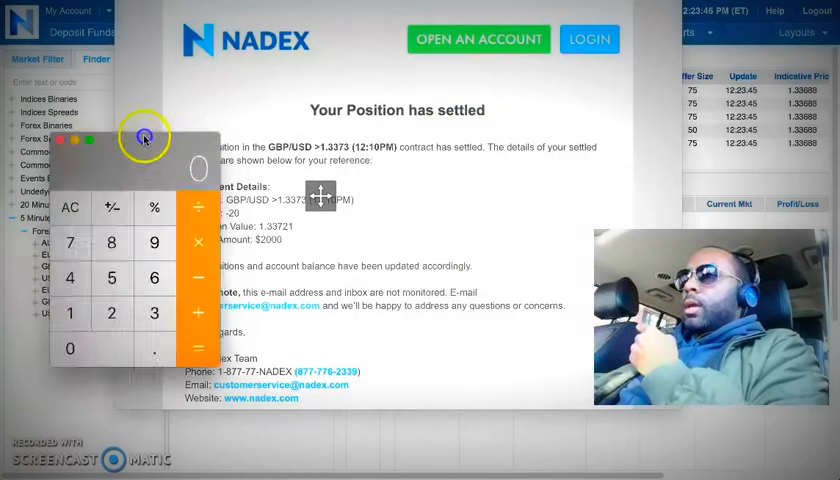
click(140, 136)
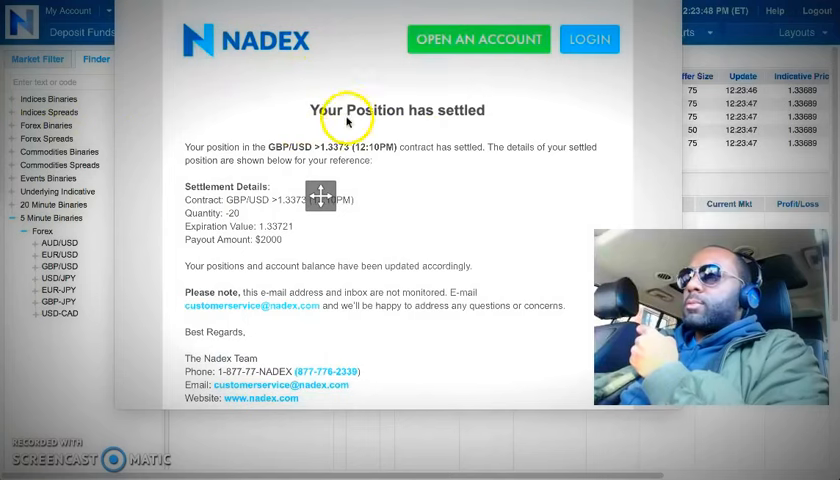
mouse_move(290, 204)
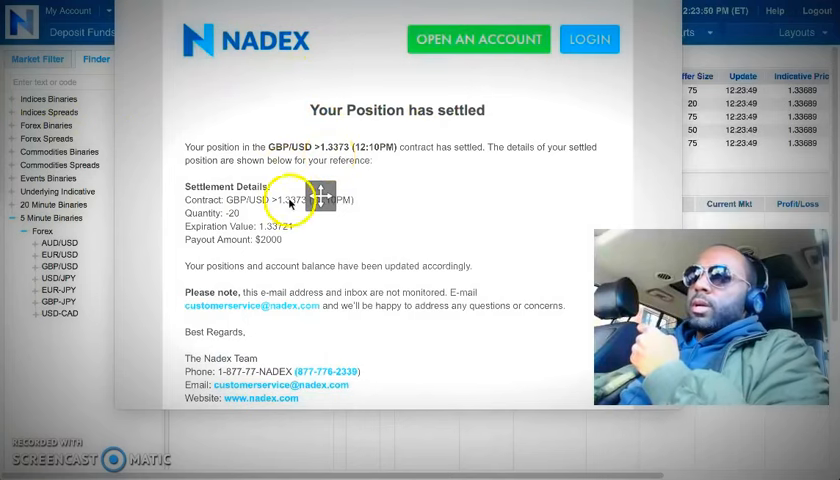
mouse_move(272, 216)
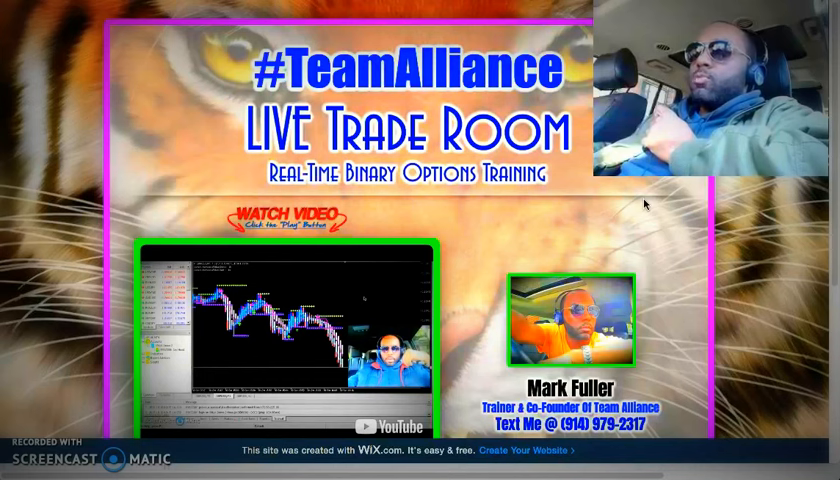
Scroll down through the Team Alliance LIVE Trade Room promo content.
scroll(down, 3)
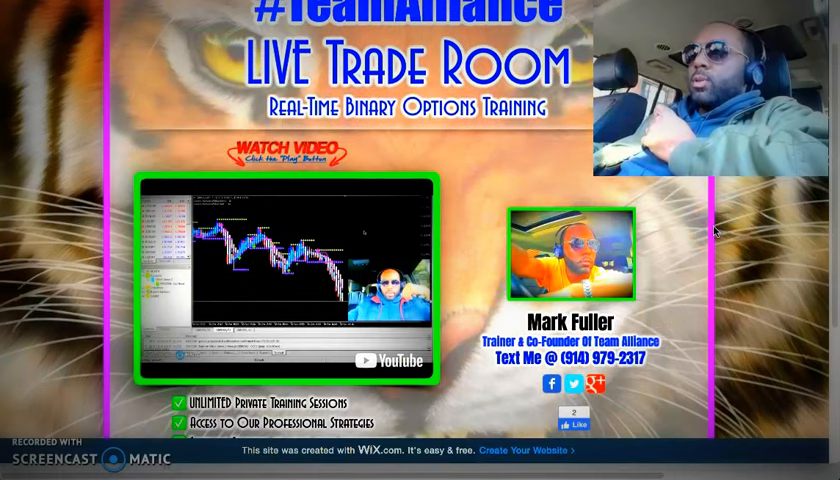
scroll(down, 3)
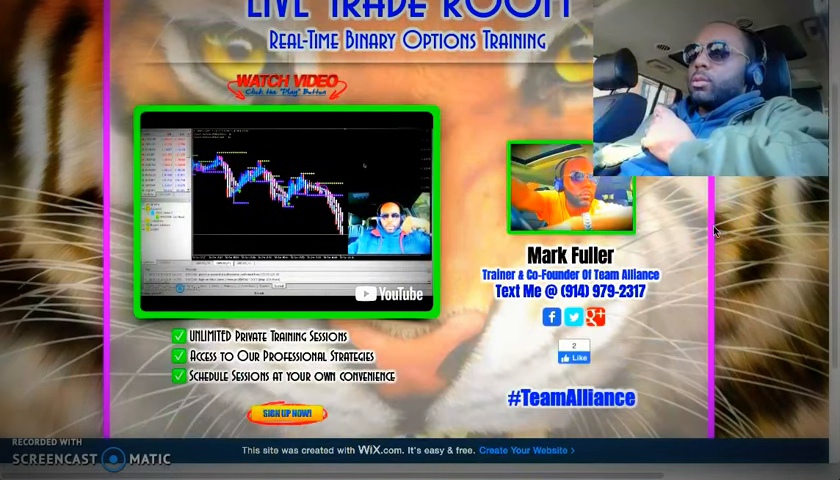